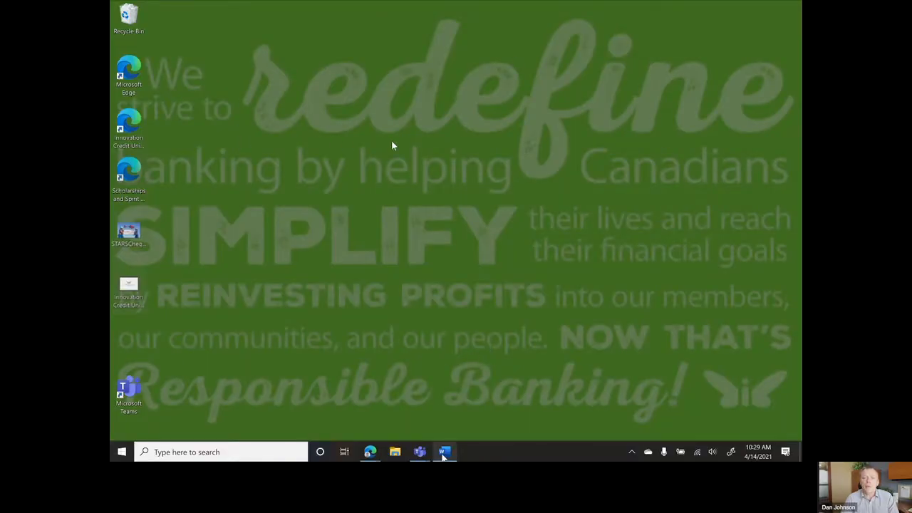
mouse_move(784, 147)
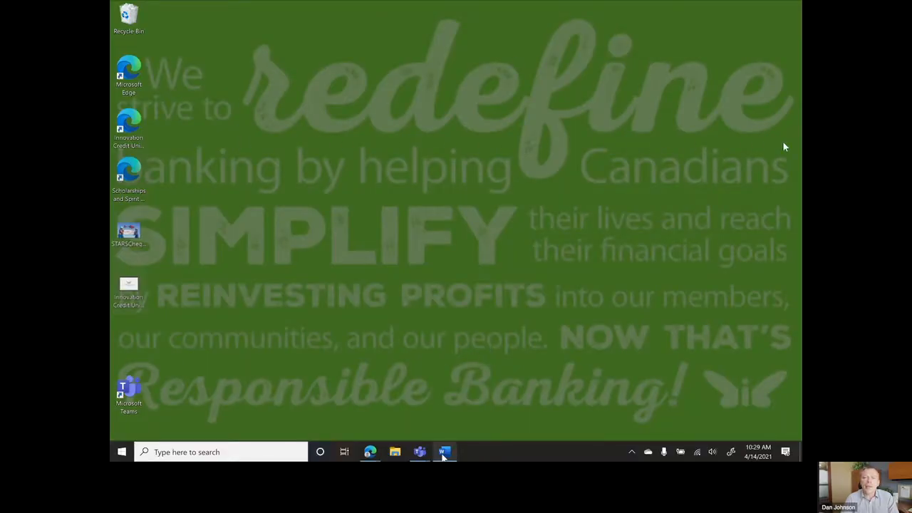
mouse_move(502, 274)
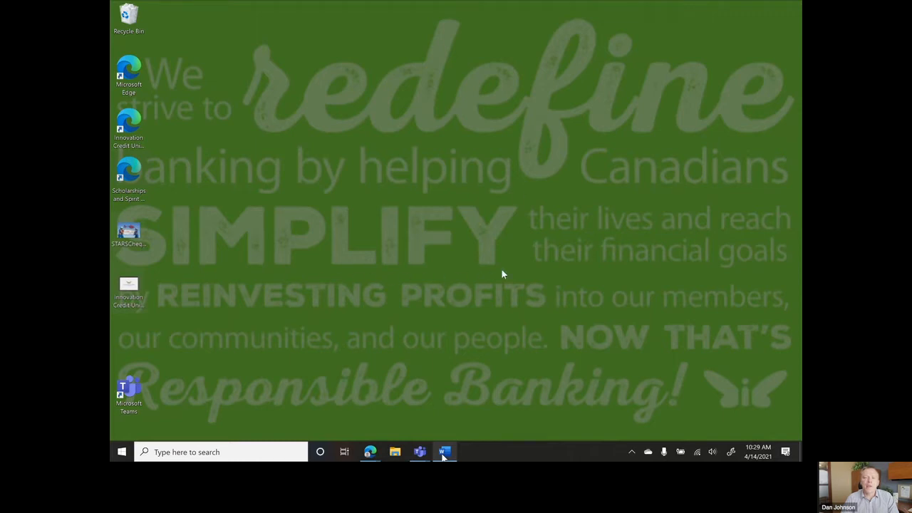
mouse_move(186, 319)
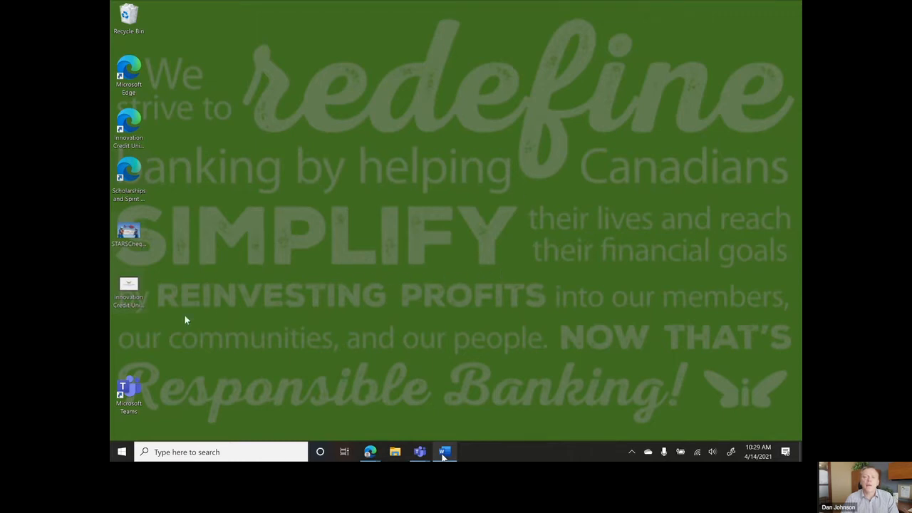
mouse_move(547, 315)
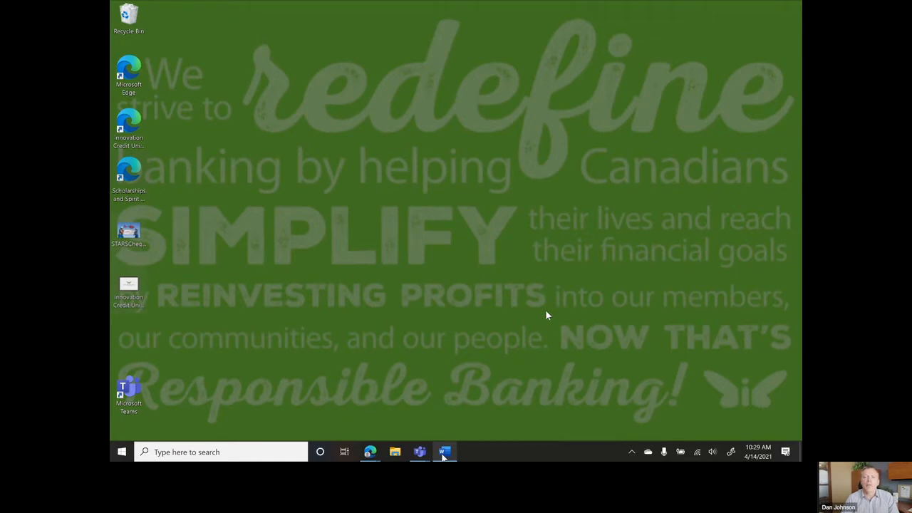
mouse_move(682, 418)
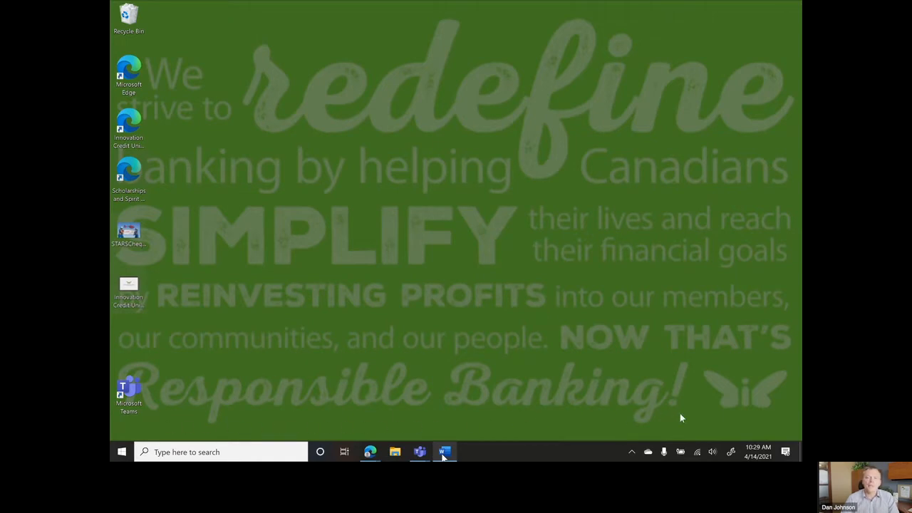
Start a live chat with the credit union under the name 'Dan'
left_click(419, 452)
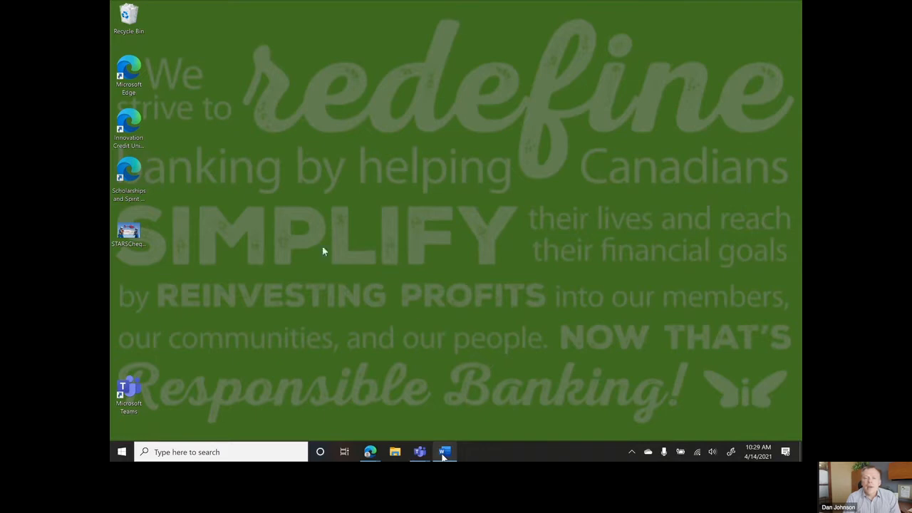
left_click(370, 452)
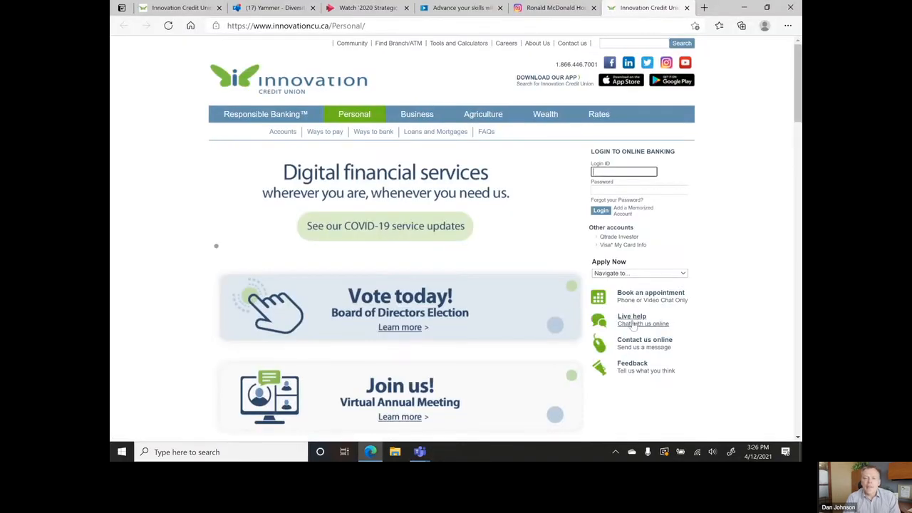
left_click(643, 324)
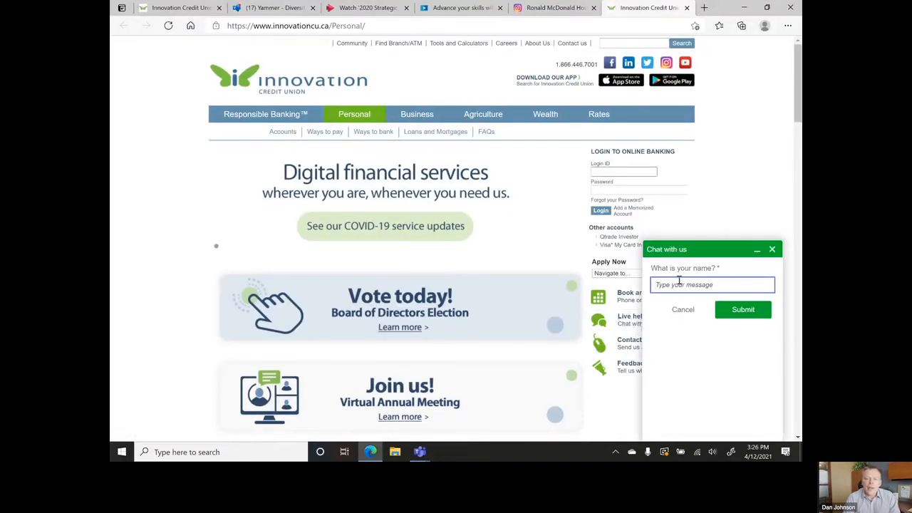
type("Dan")
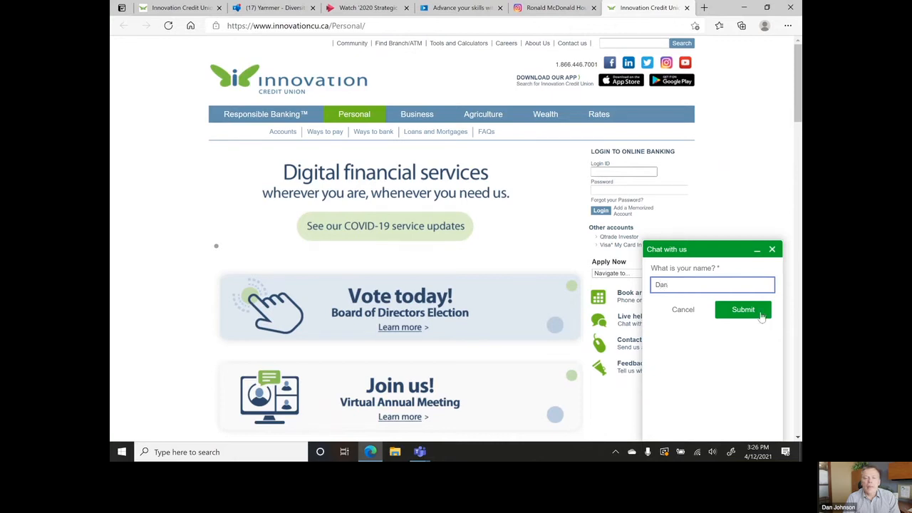
left_click(743, 309)
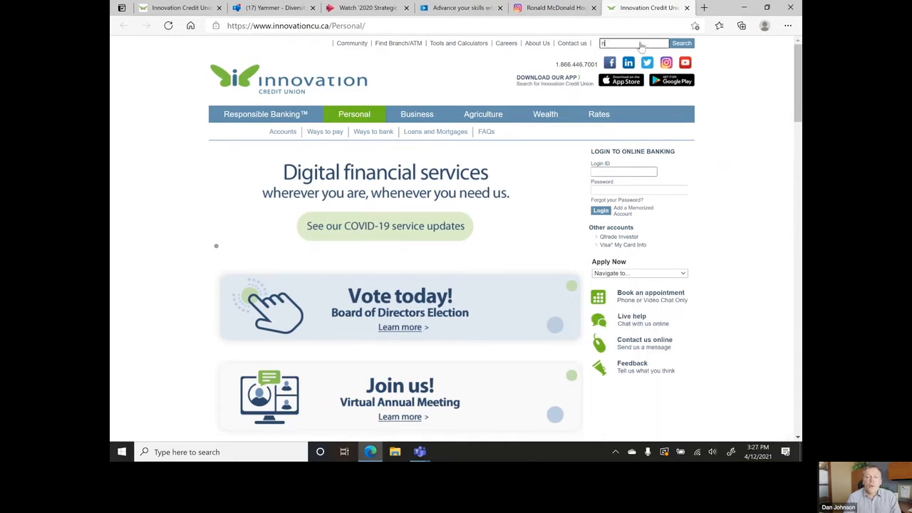
Search the site for 'no fee' and read the No-Fee Bank Account page saving $360/year
left_click(681, 42)
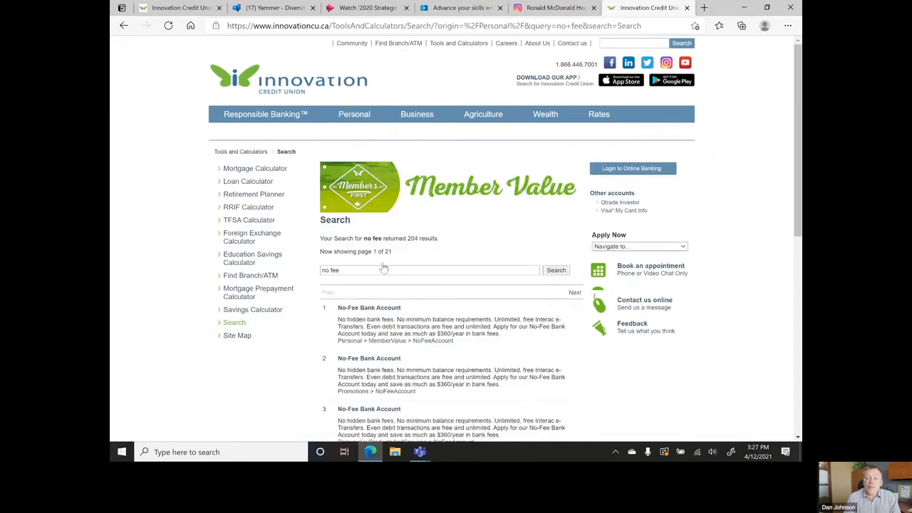
left_click(369, 308)
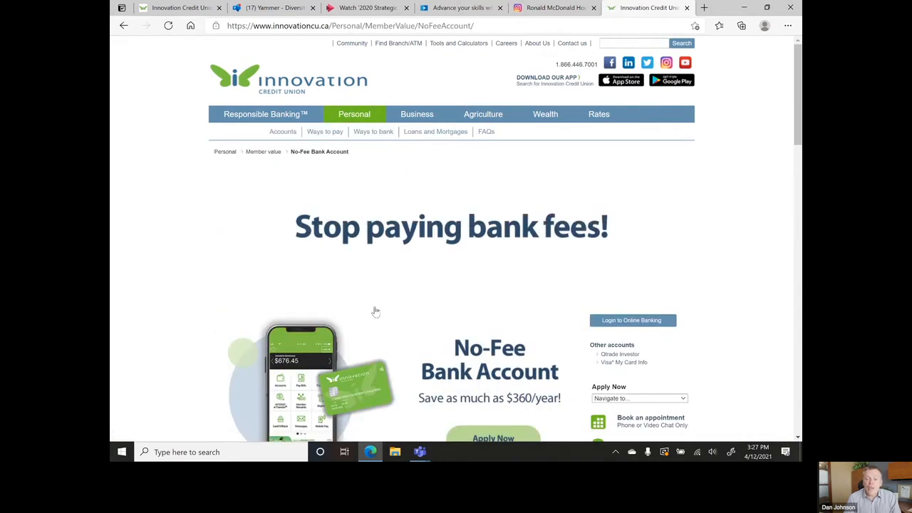
scroll("down", 3)
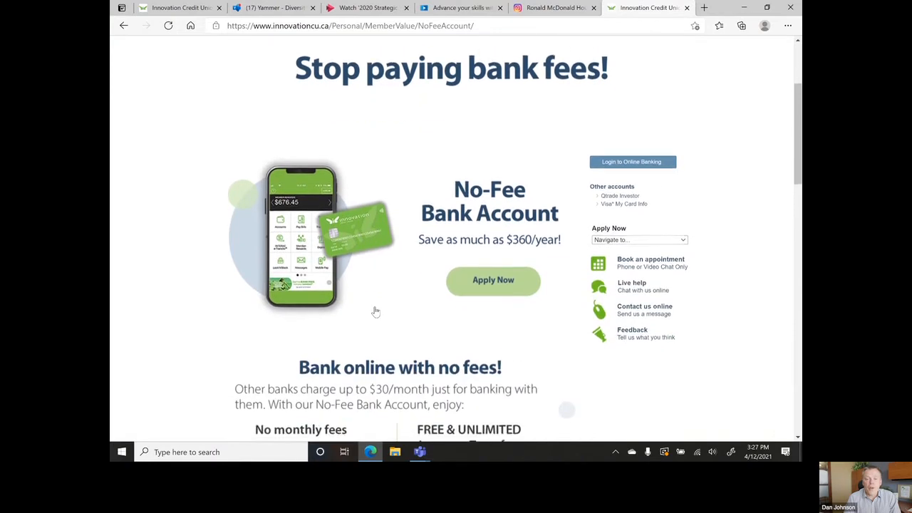
scroll("down", 3)
type("memb")
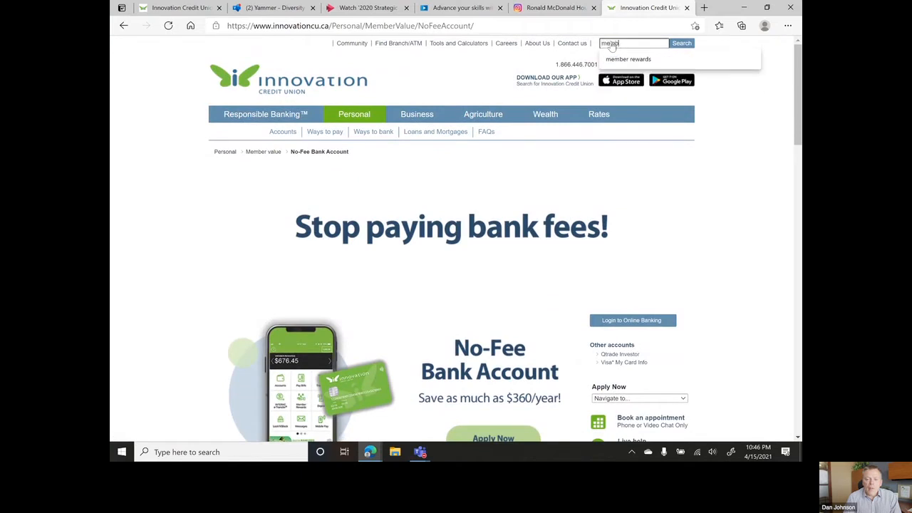
Search 'member rewards' and read the Member Rewards program page down to Contact Us
left_click(629, 59)
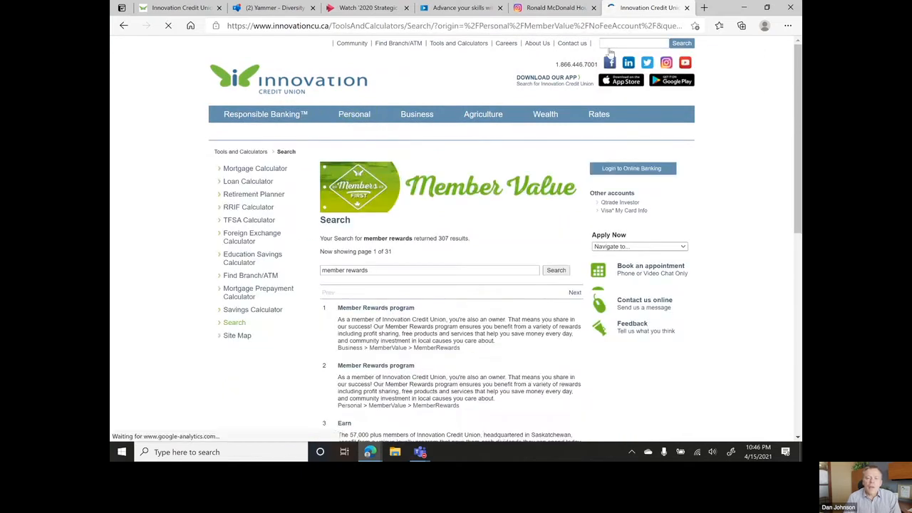
left_click(375, 307)
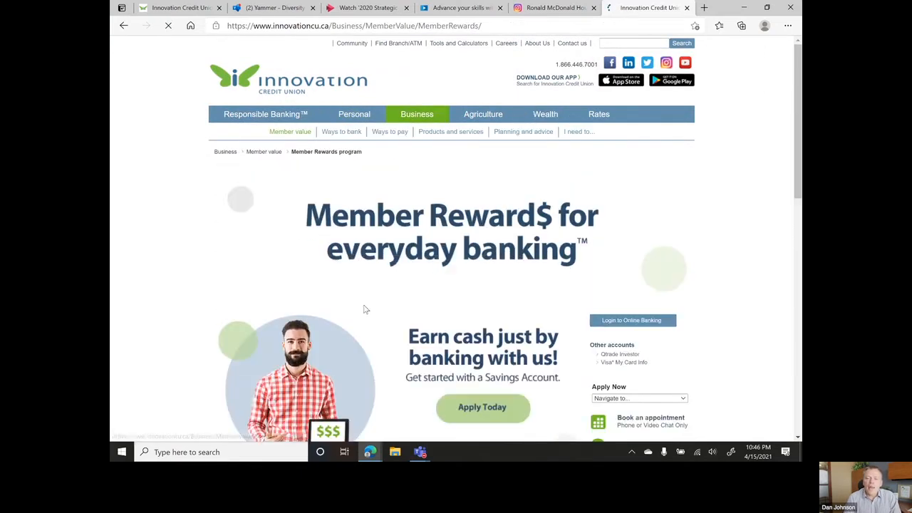
scroll("down", 3)
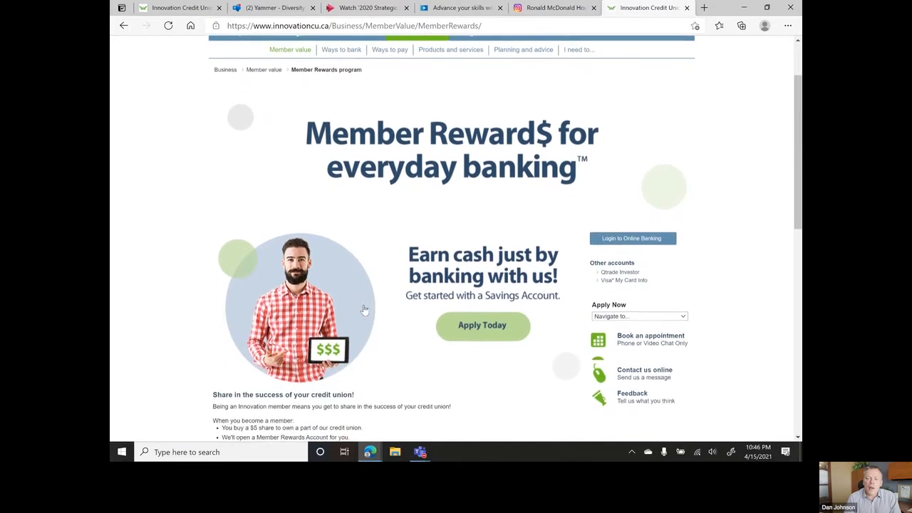
scroll("down", 3)
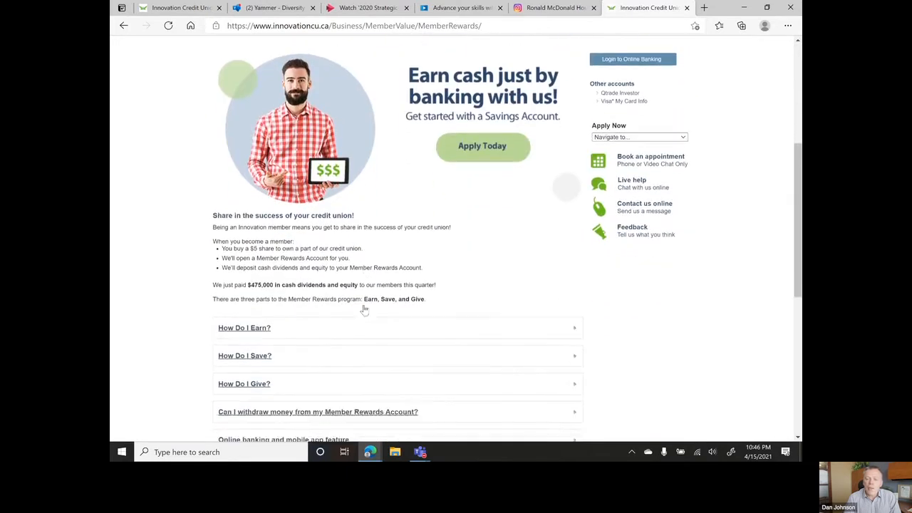
scroll("down", 3)
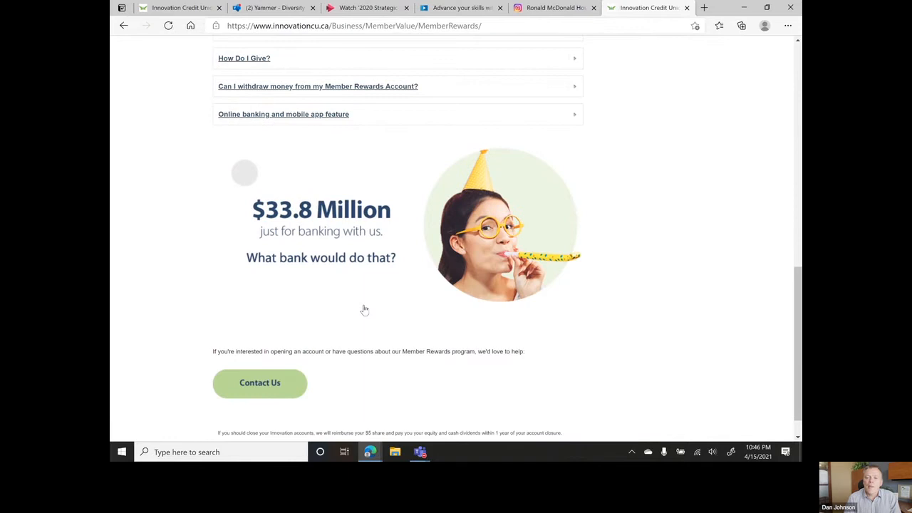
scroll("up", 3)
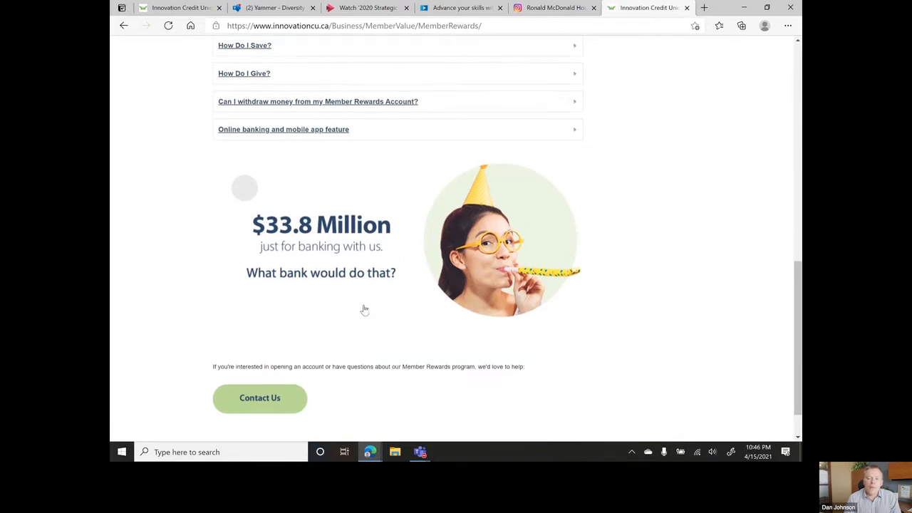
scroll("up", 3)
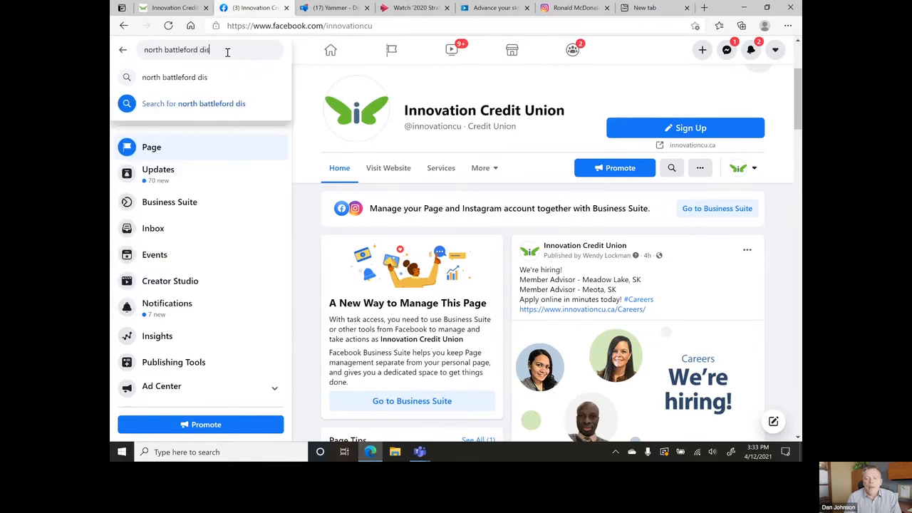
Visit the Battlefords Disc Golf page, then look up Frontier Minor Sports
left_click(175, 77)
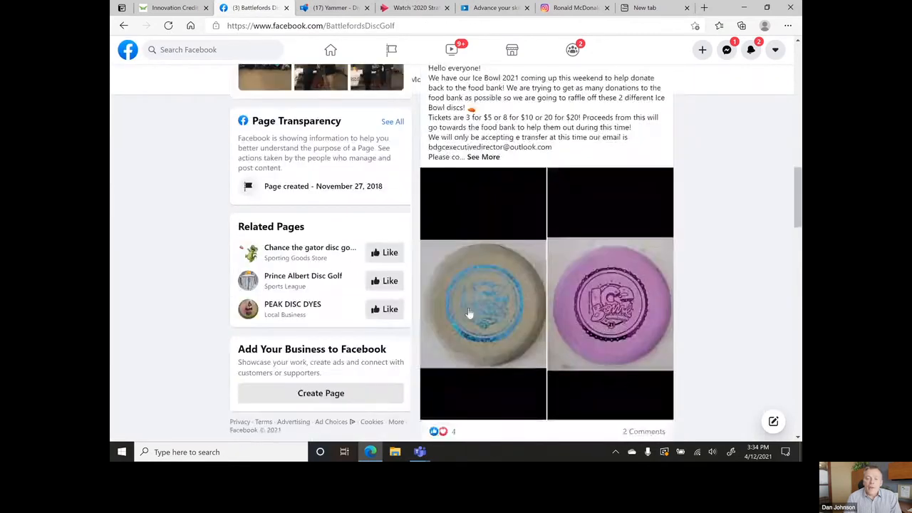
type("frontier minor")
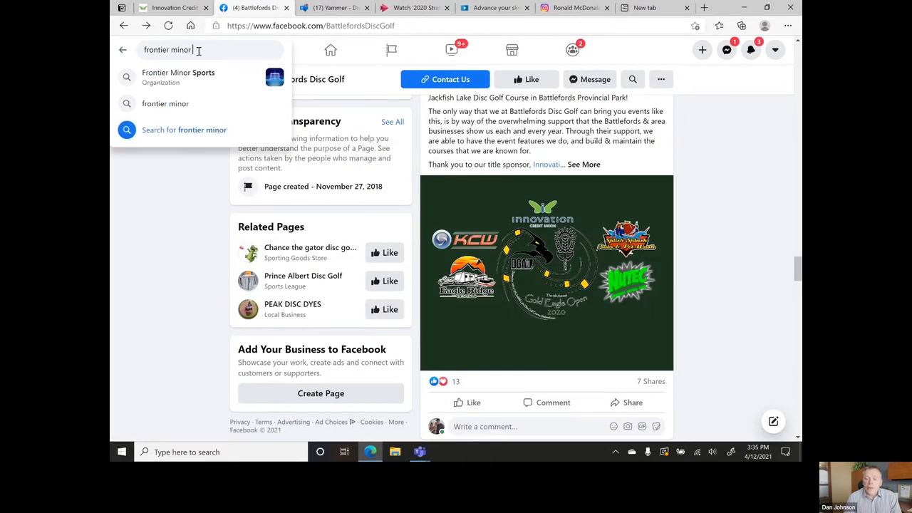
left_click(178, 77)
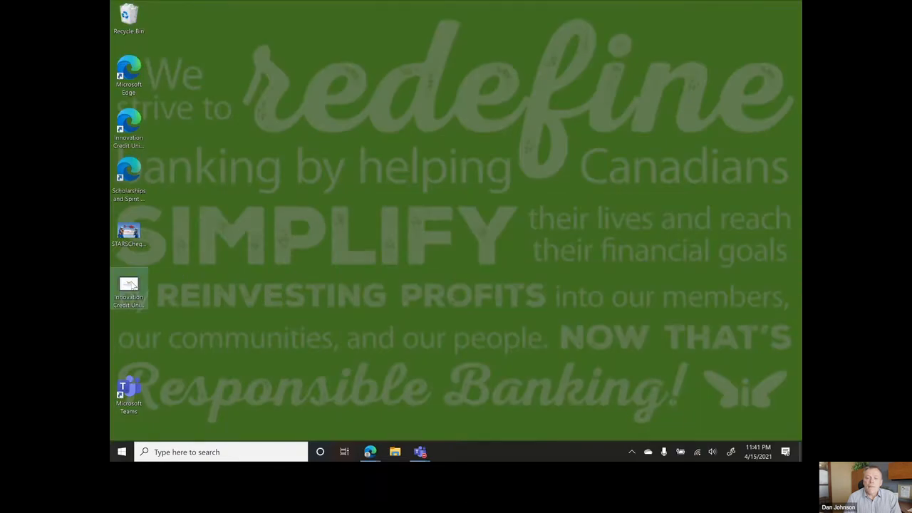
Play and close the food bank donation video, then close the playground swings clip
double_click(129, 288)
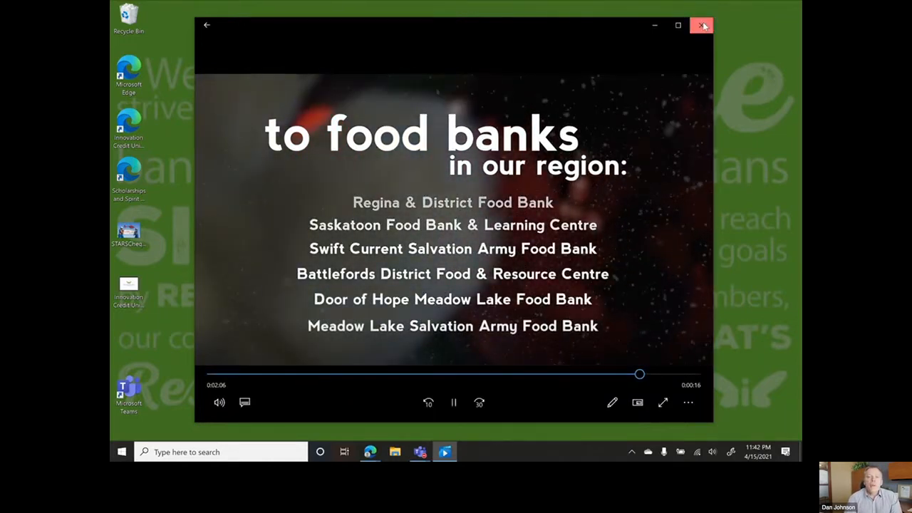
left_click(701, 26)
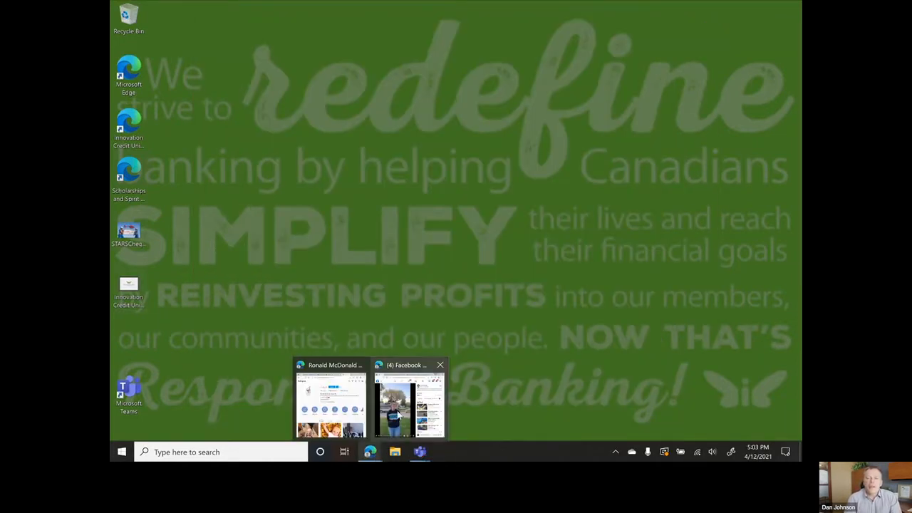
left_click(409, 403)
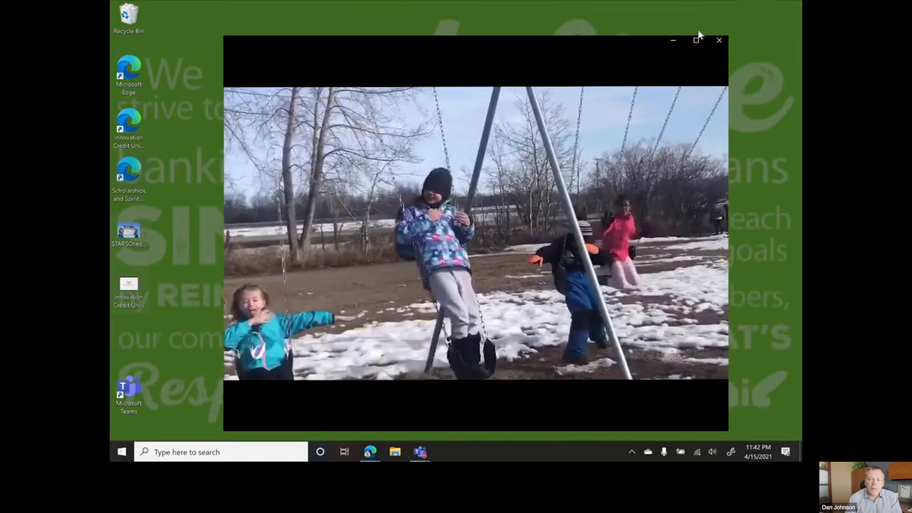
left_click(719, 40)
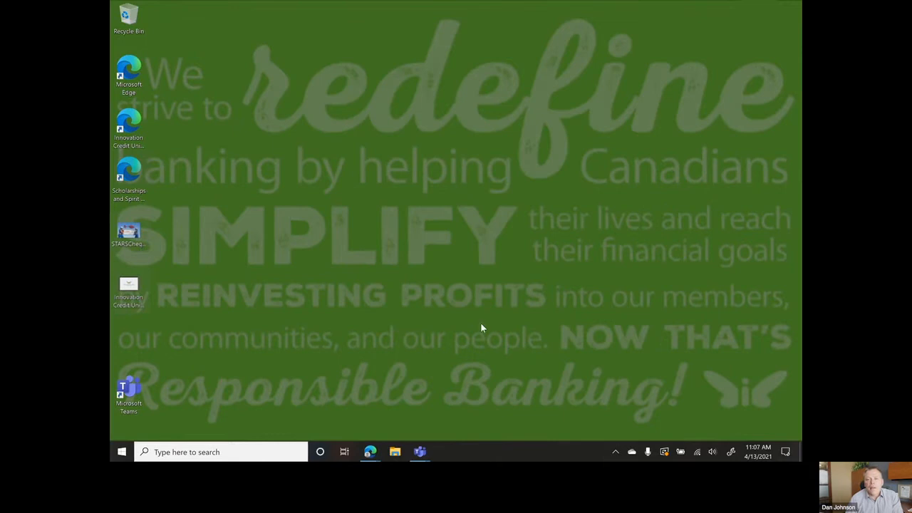
mouse_move(370, 451)
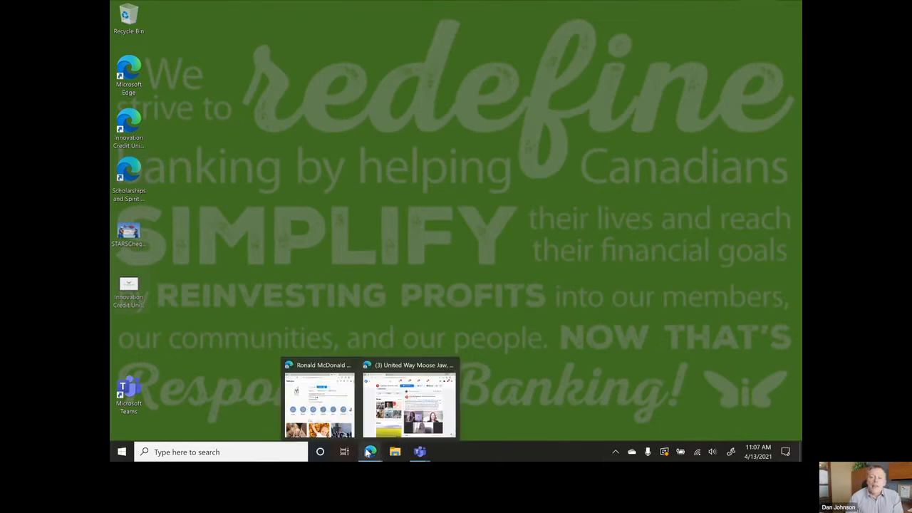
Browse United Way Moose Jaw posts and the credit union's Win $250 photo
left_click(409, 403)
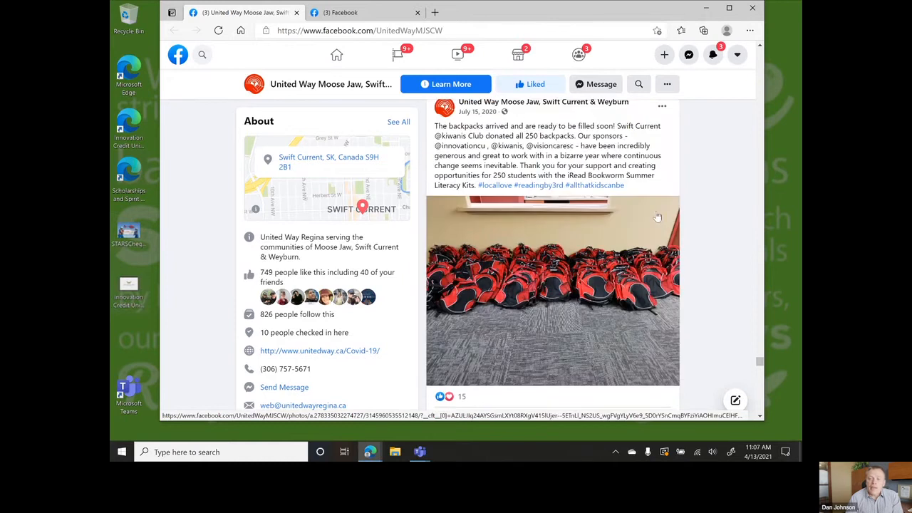
scroll("down", 3)
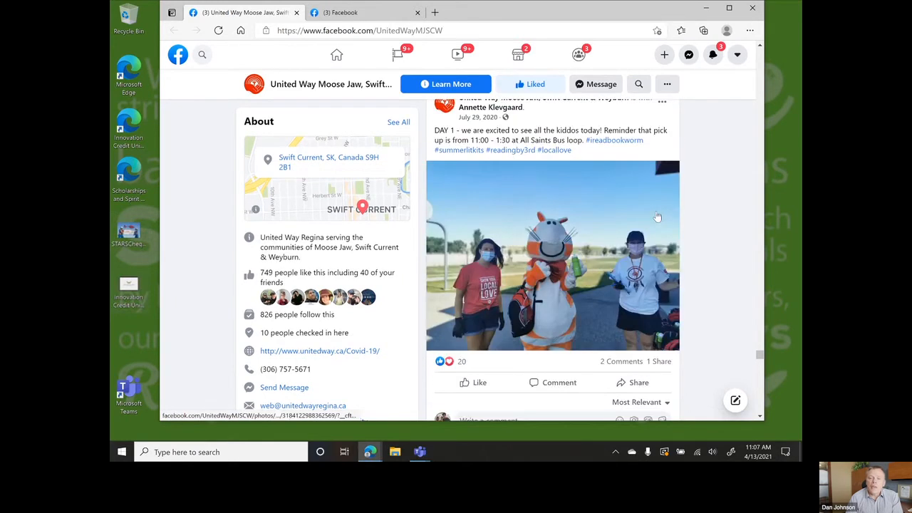
left_click(553, 255)
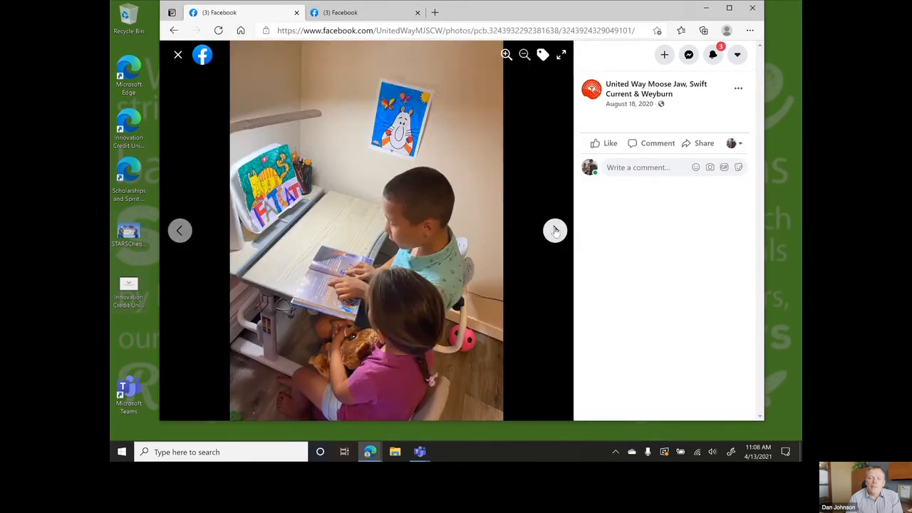
left_click(555, 230)
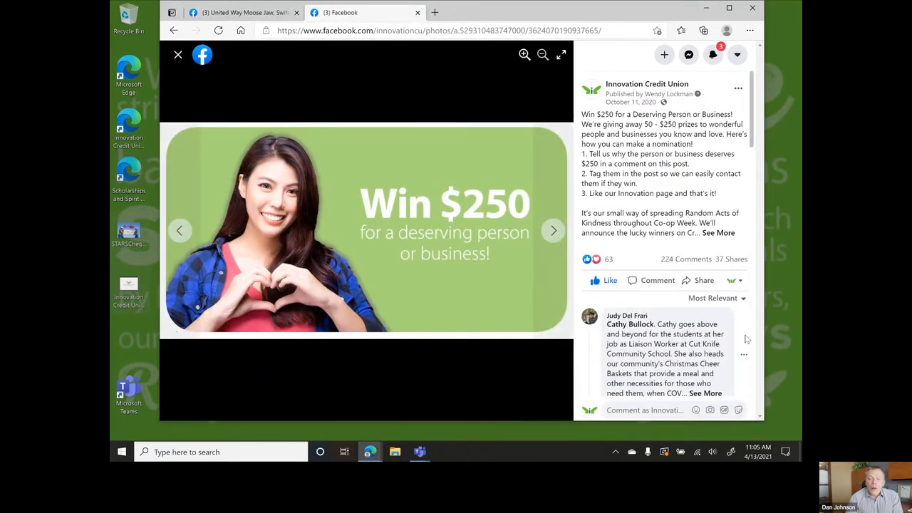
scroll("down", 3)
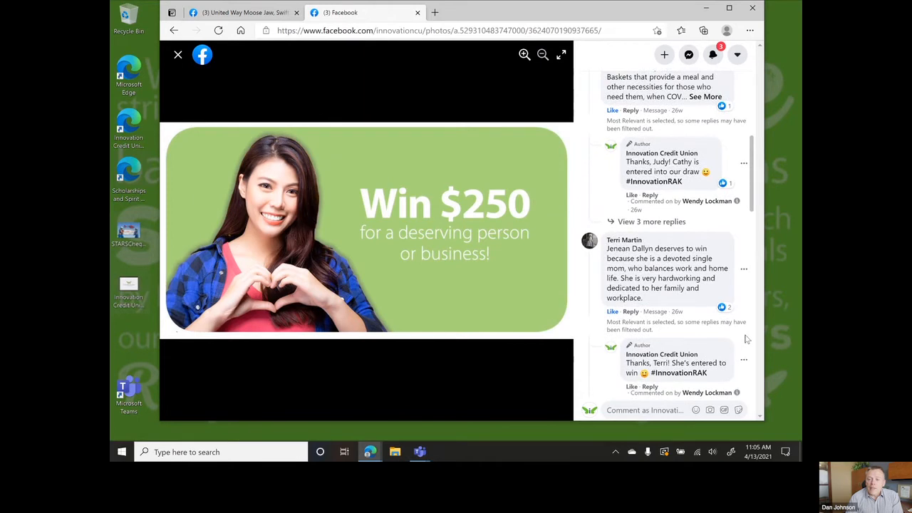
scroll("down", 3)
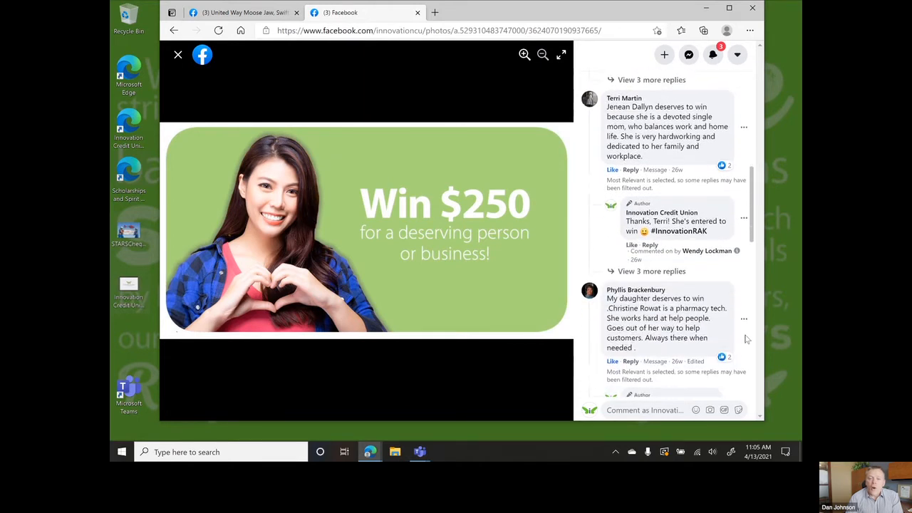
View the STARS cheque image from the desktop and put it away
left_click(752, 8)
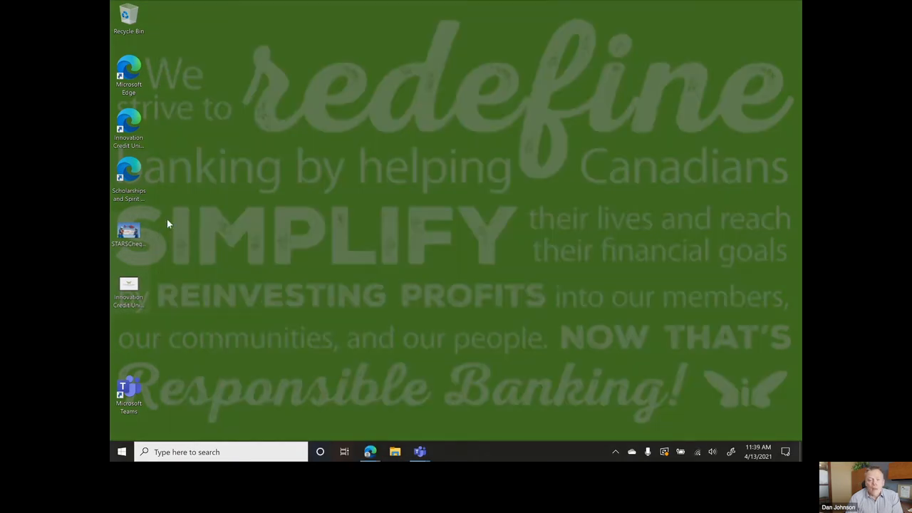
double_click(128, 231)
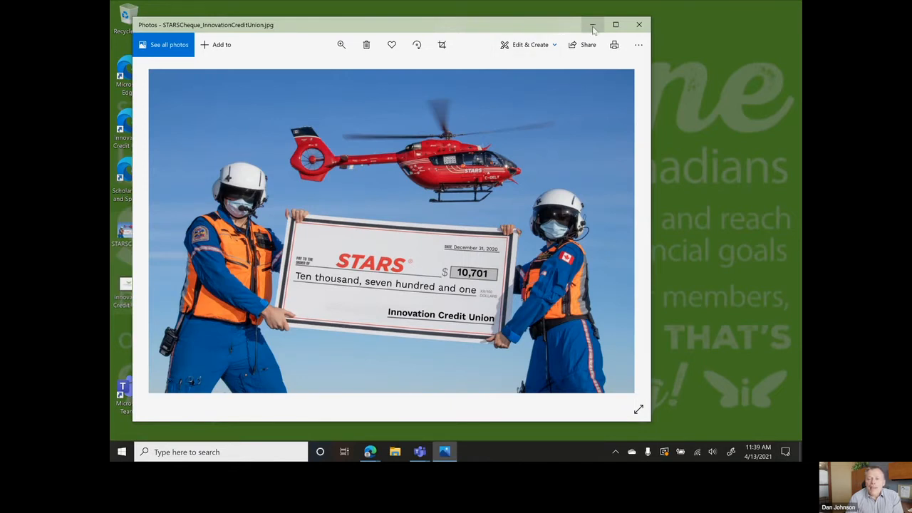
left_click(594, 25)
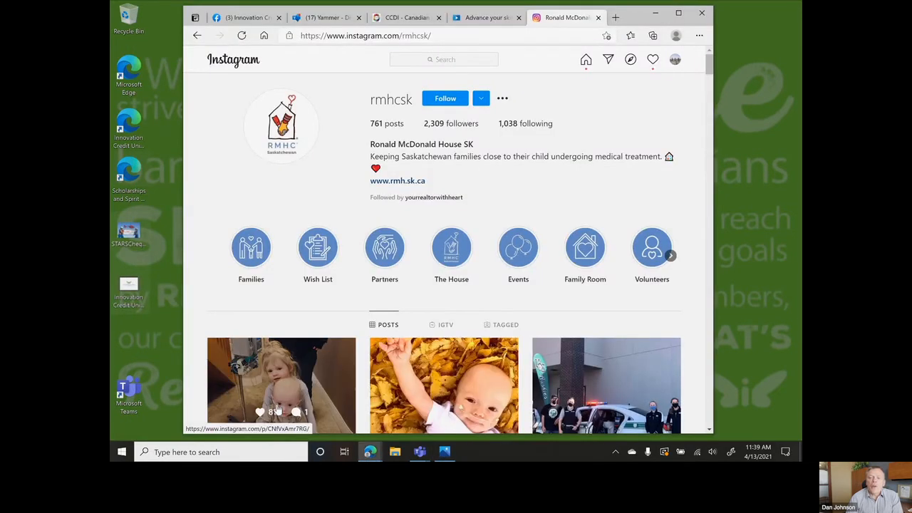
mouse_move(446, 211)
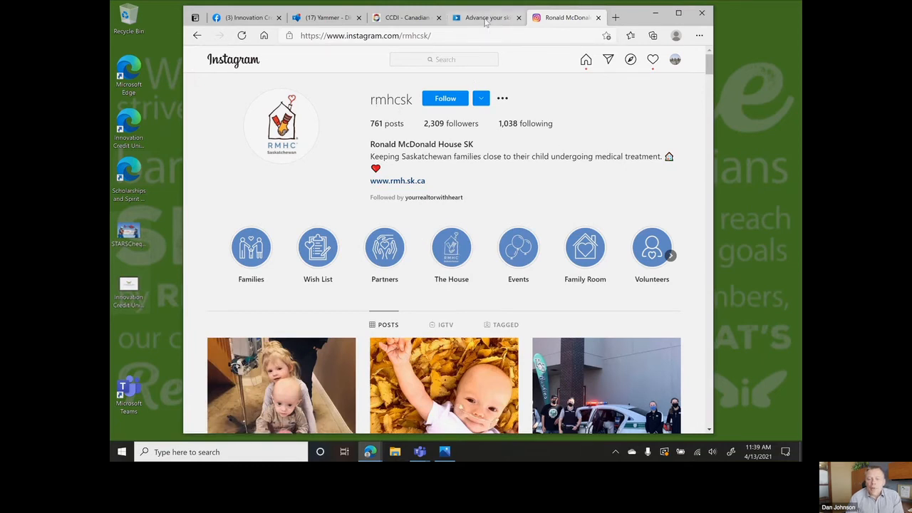
Play and pause the How to Use LinkedIn Learning intro video
left_click(487, 17)
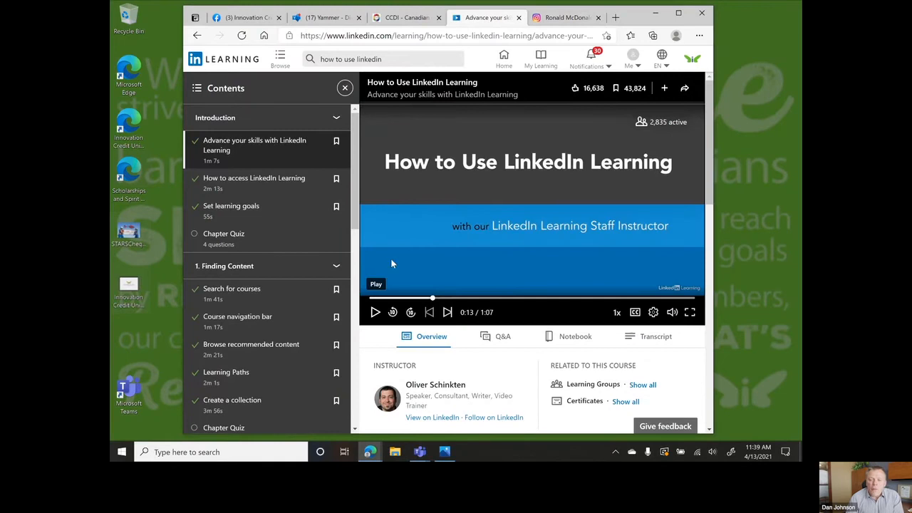
left_click(375, 312)
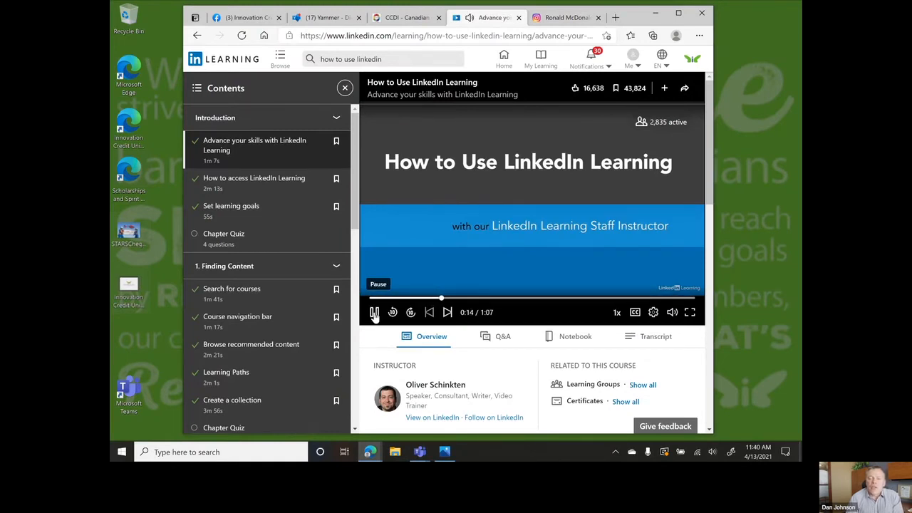
left_click(374, 313)
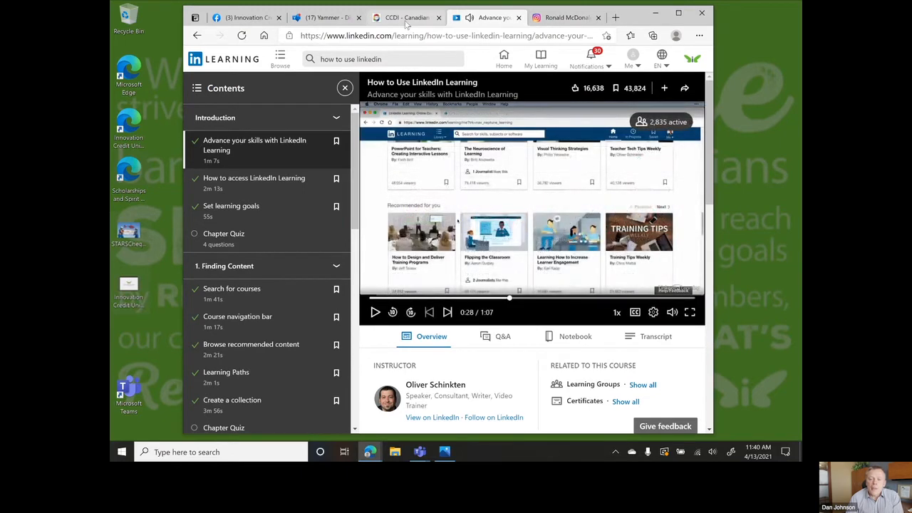
Look over the CCDI site and Yammer Diversity & Inclusion community, then return to the credit union's Facebook page
left_click(406, 17)
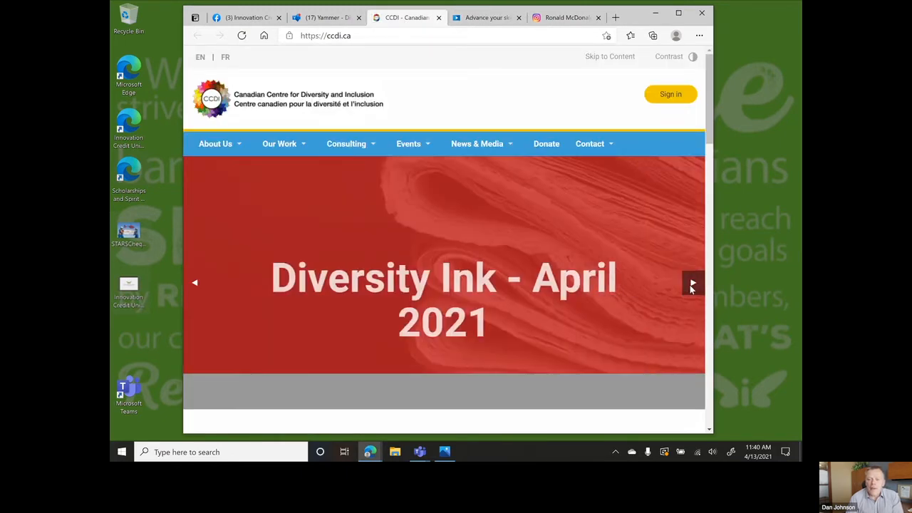
scroll("down", 3)
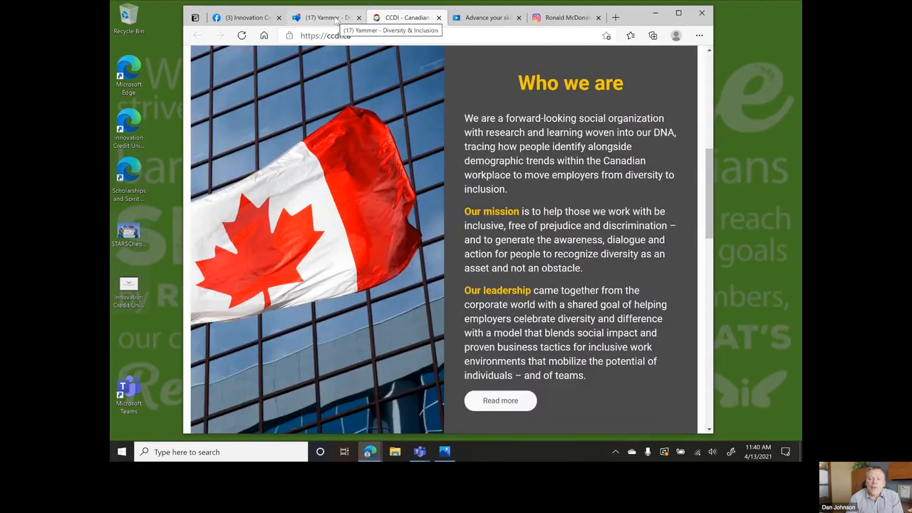
left_click(324, 17)
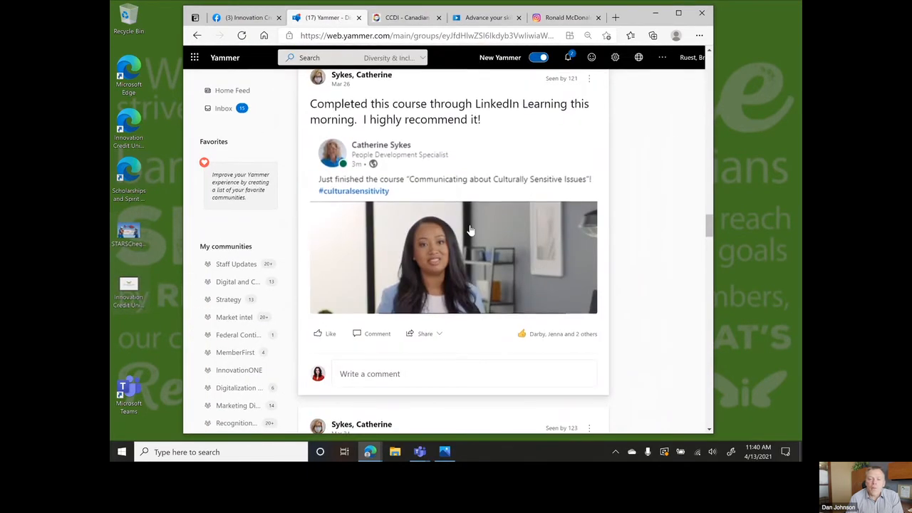
scroll("up", 3)
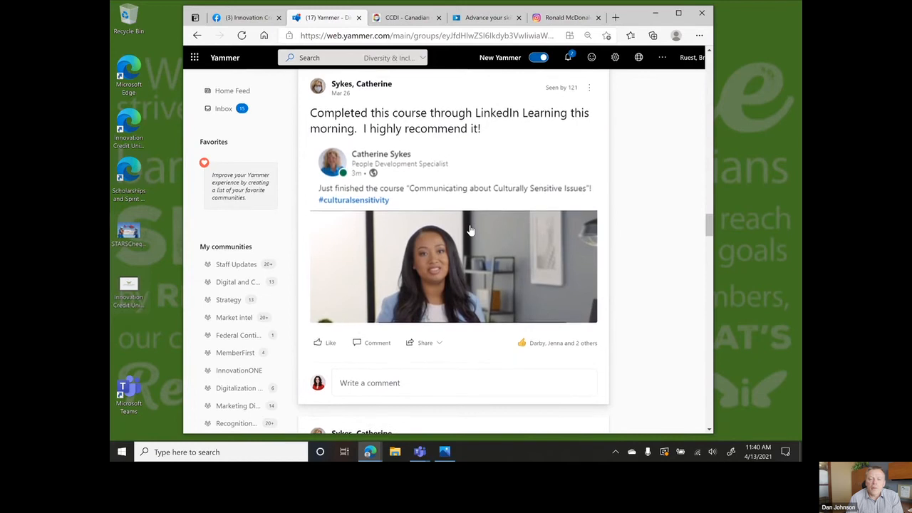
left_click(453, 267)
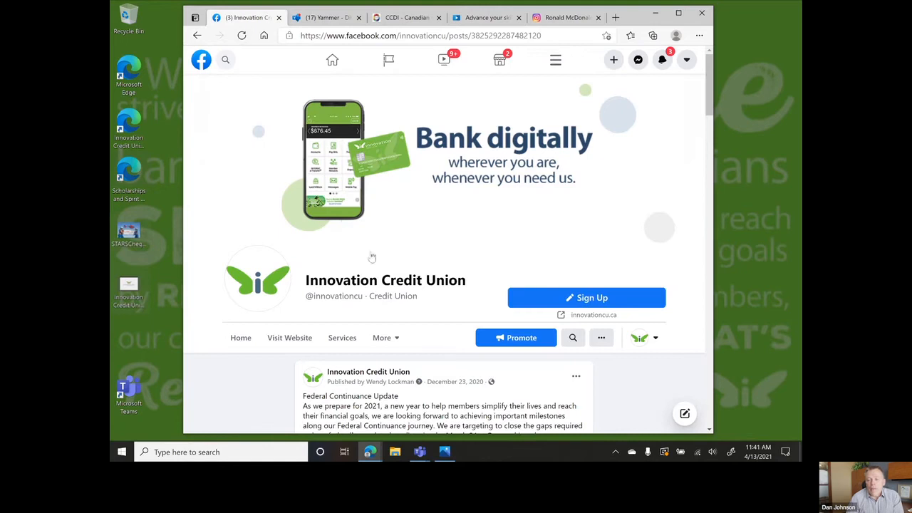
Advance to the VeriPark announcement photo and open its partnership press release PDF
scroll("down", 3)
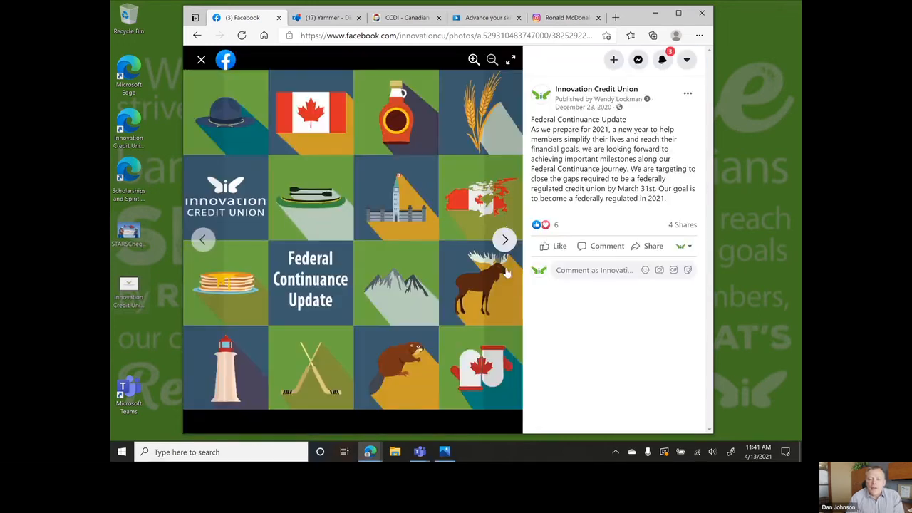
left_click(504, 239)
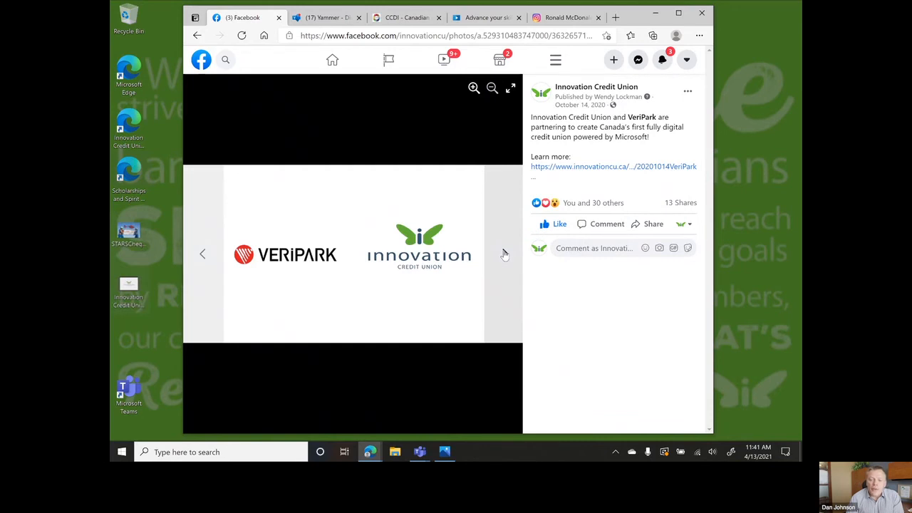
mouse_move(618, 171)
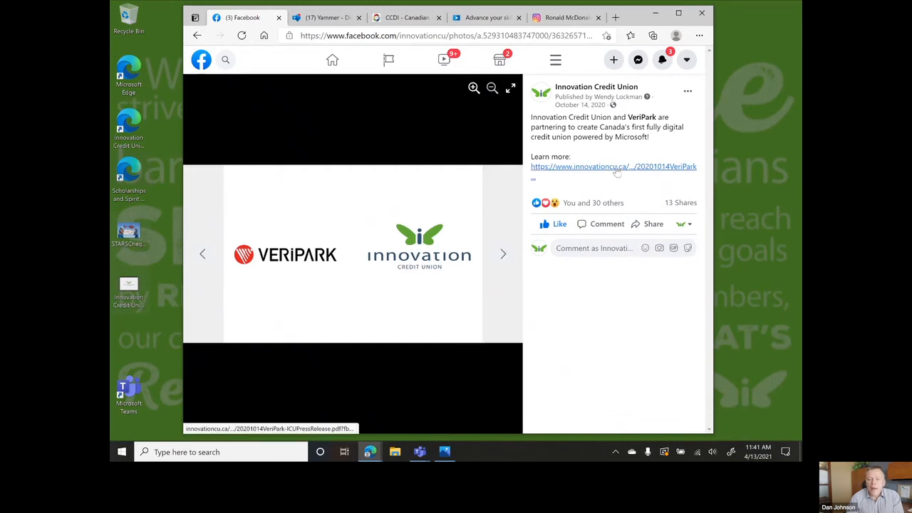
left_click(612, 166)
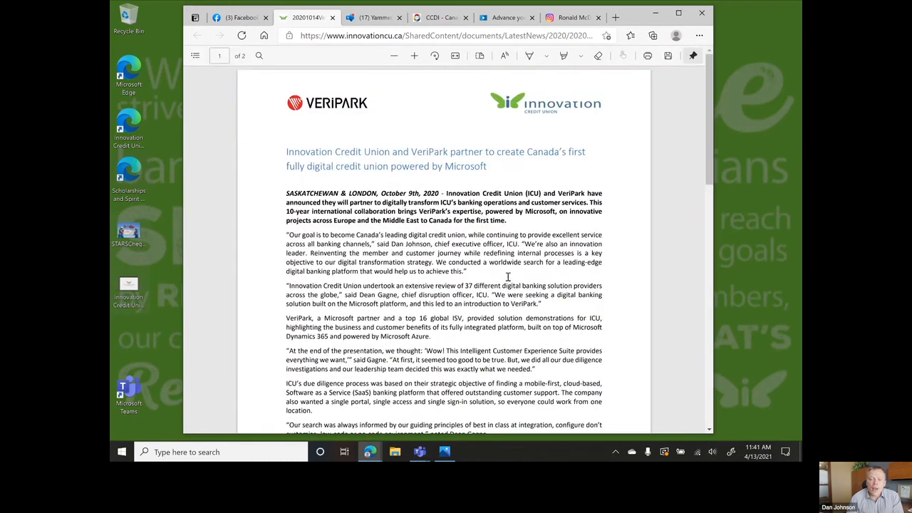
left_click(414, 55)
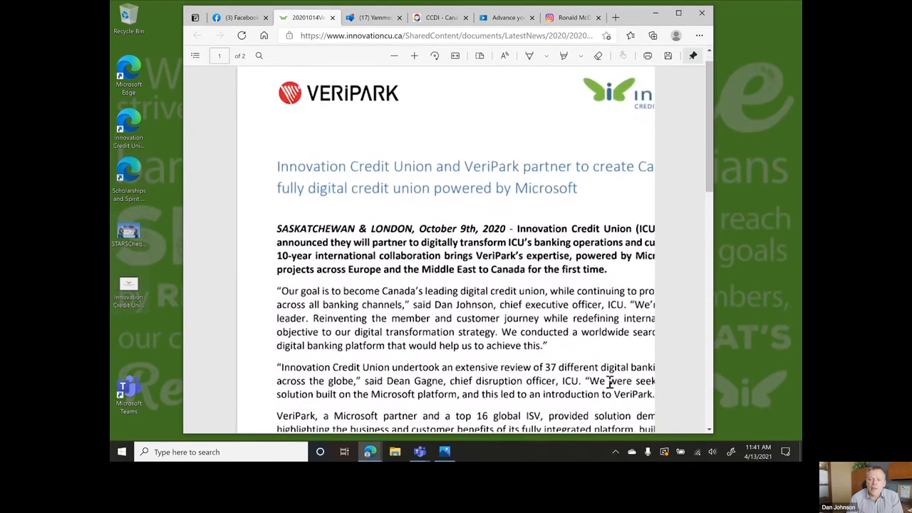